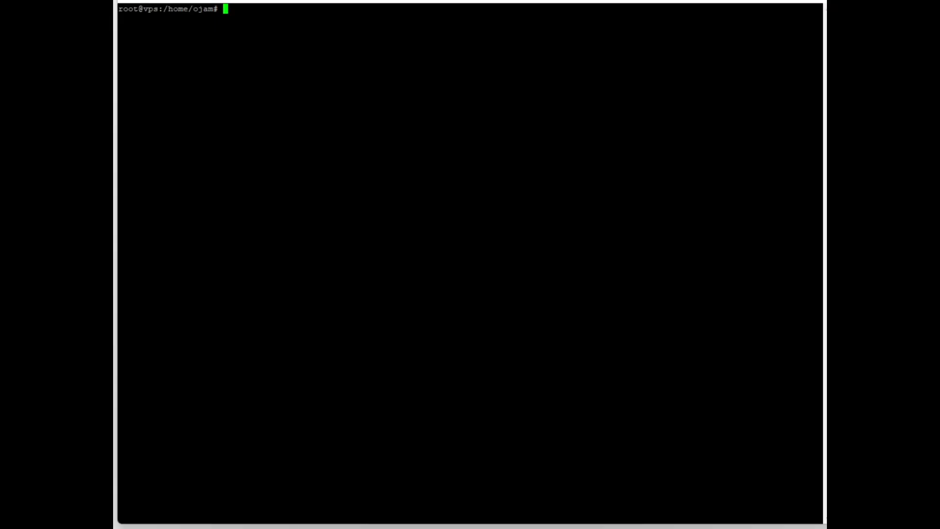
Step: Clear the terminal and open /etc/apache2/apache2.conf in vi
{"action": "type", "text": "clear"}
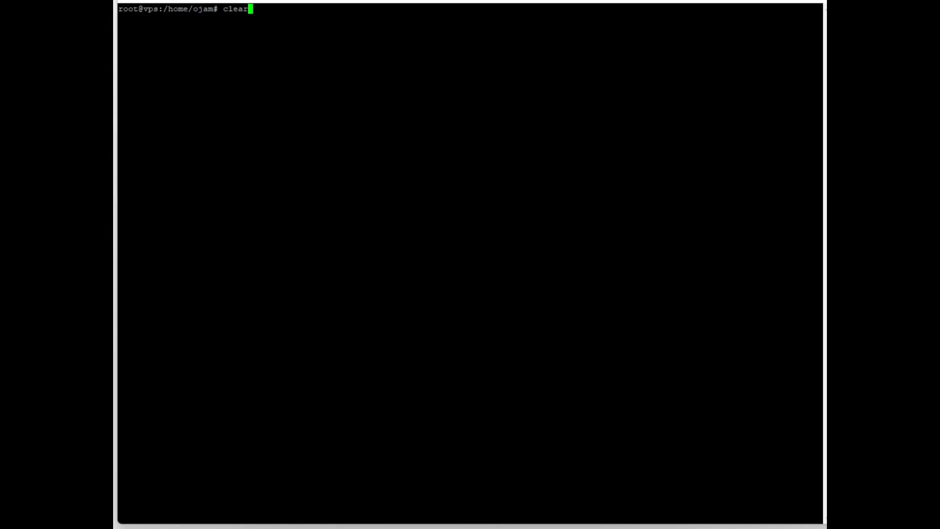
{"action": "type", "text": "vi /etc/apache2/apache2.conf"}
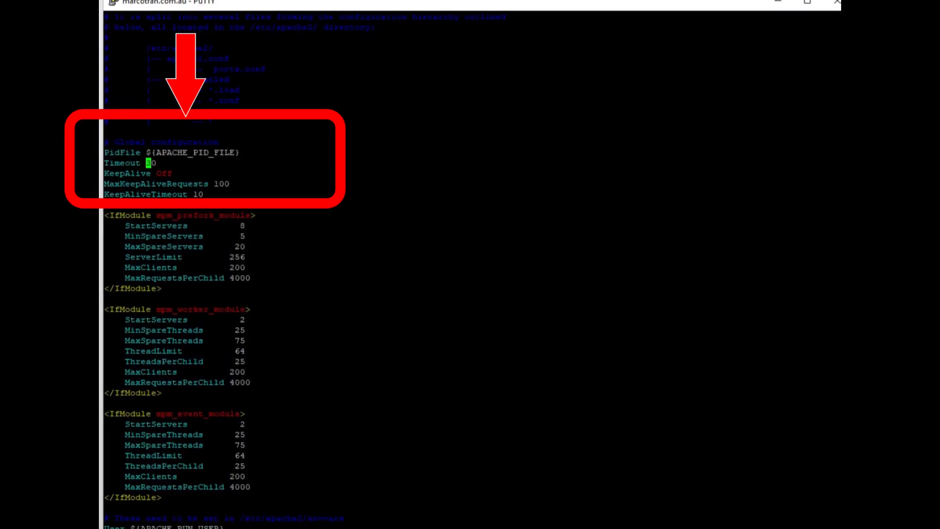
Step: Change the Apache Timeout value from 30 to 60, then exit vi with q!
{"action": "scroll", "scroll_direction": "down", "scroll_amount": 3}
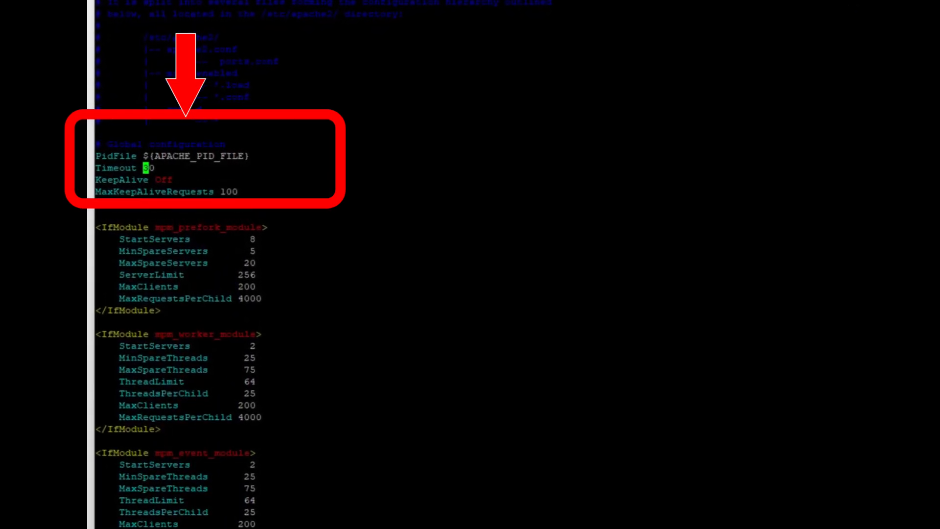
{"action": "scroll", "scroll_direction": "down", "scroll_amount": 3}
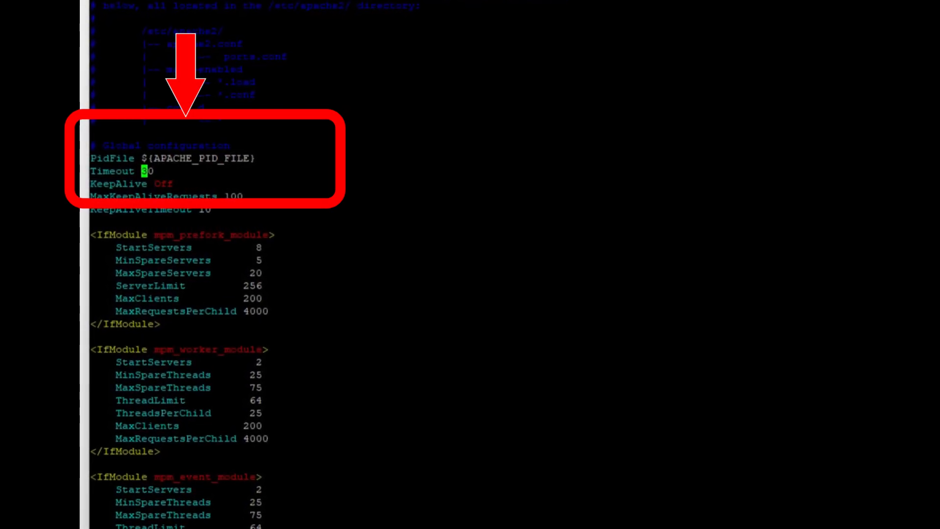
{"action": "scroll", "scroll_direction": "down", "scroll_amount": 3}
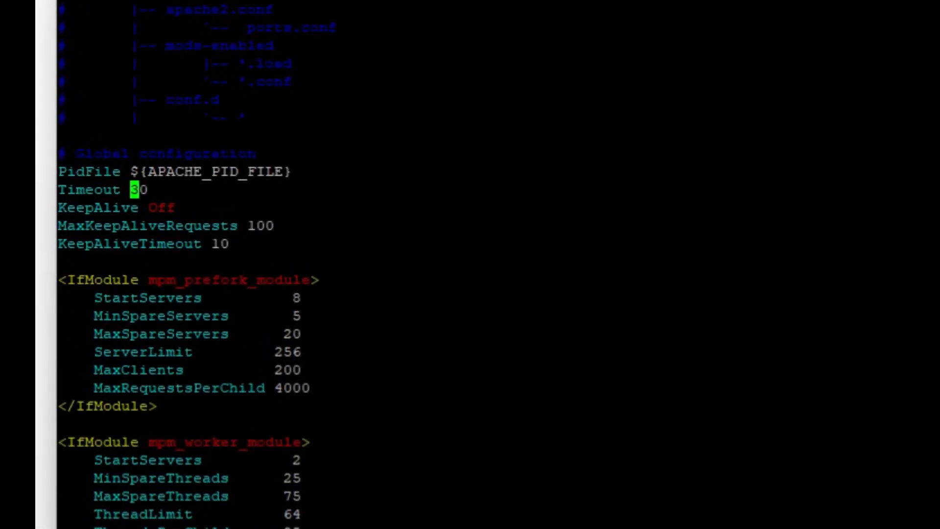
{"action": "scroll", "scroll_direction": "down", "scroll_amount": 3}
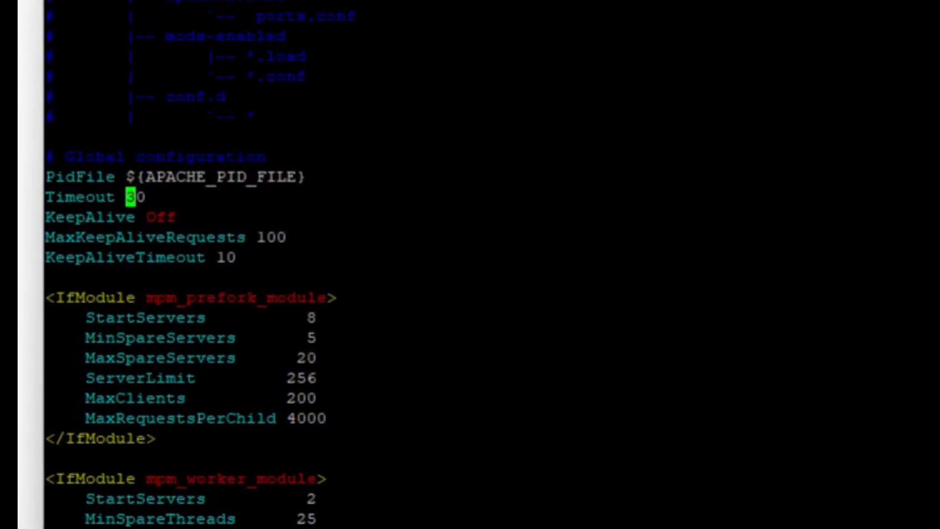
{"action": "type", "text": "60"}
{"action": "type", "text": ":w"}
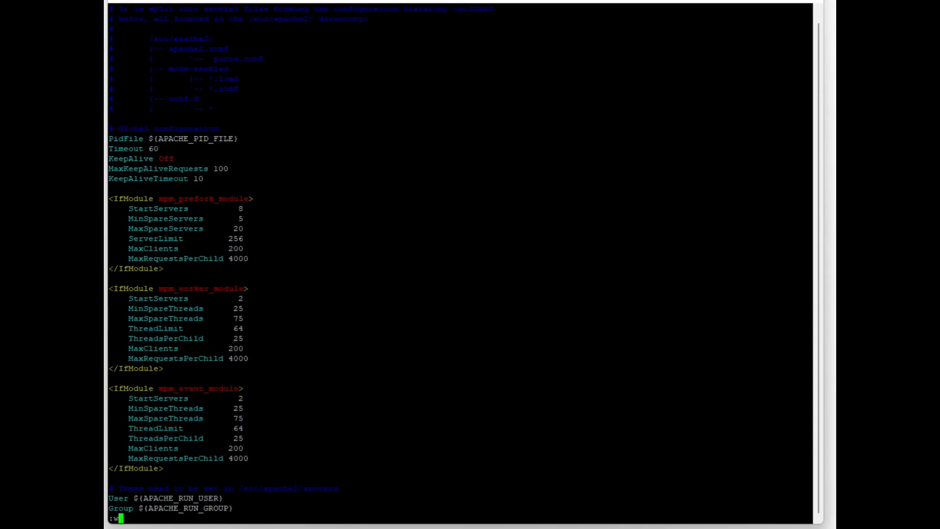
{"action": "type", "text": "q!"}
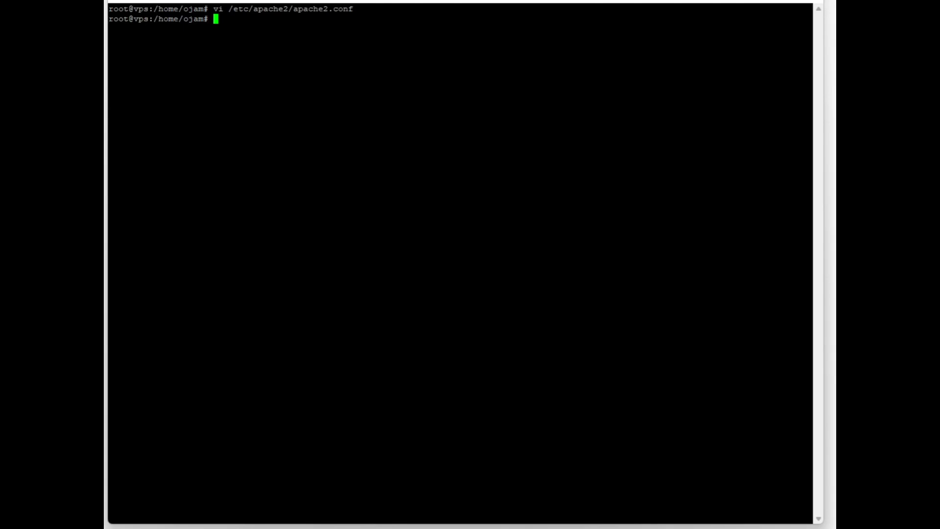
Step: Run the service apache2 restart command at the shell prompt
{"action": "type", "text": "service a"}
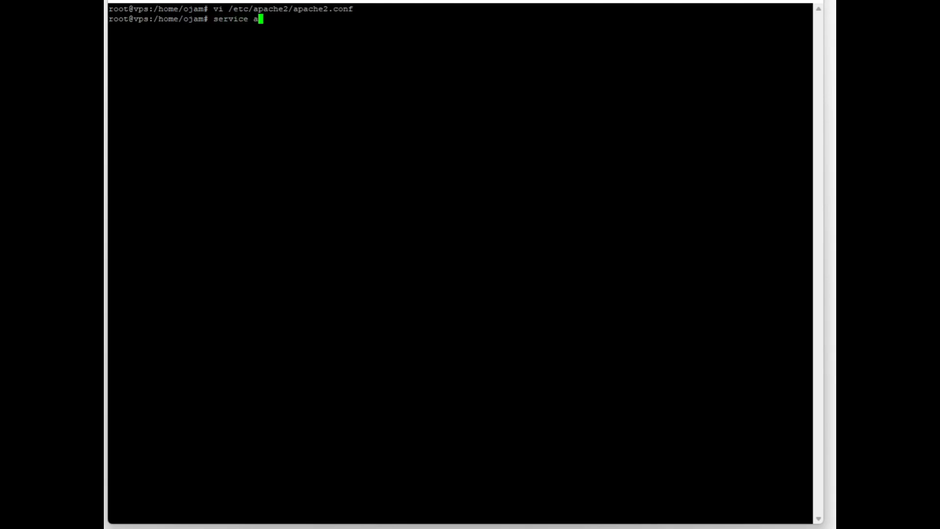
{"action": "type", "text": "pache2"}
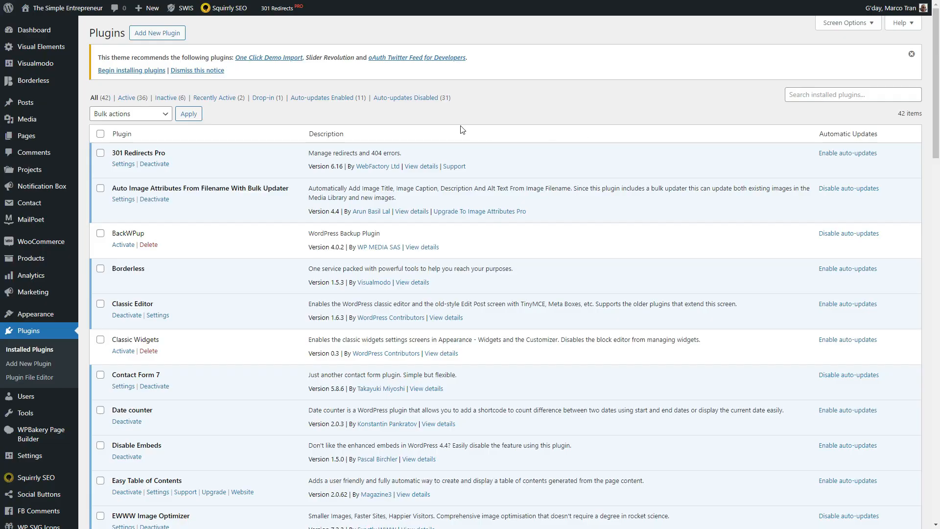
{"action": "scroll", "scroll_direction": "down", "scroll_amount": 3}
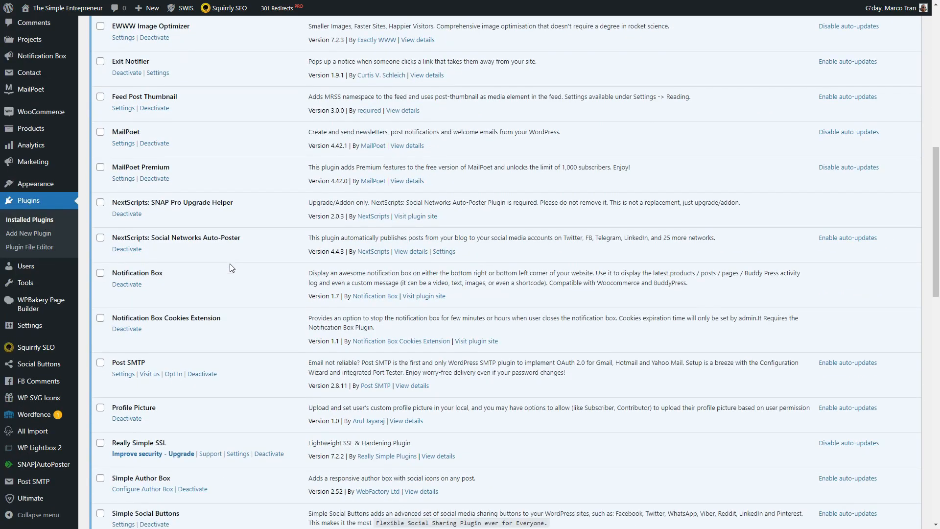
{"action": "scroll", "scroll_direction": "down", "scroll_amount": 3}
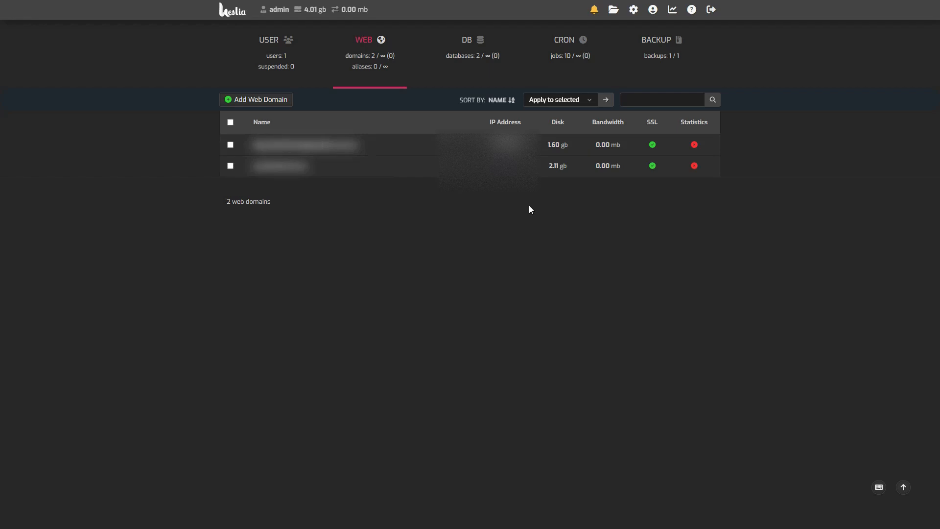
{"action": "mouse_move", "coordinate": [557, 243]}
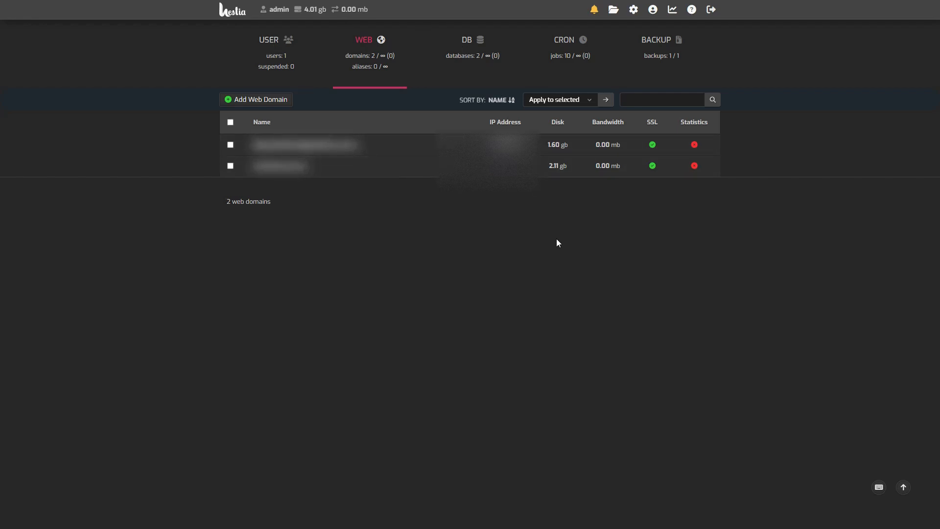
{"action": "mouse_move", "coordinate": [457, 249]}
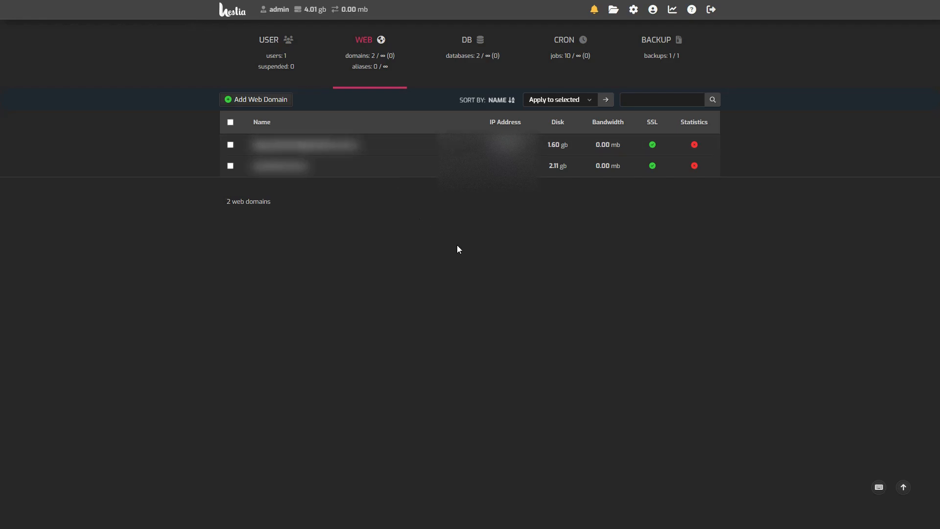
{"action": "left_click", "coordinate": [633, 9]}
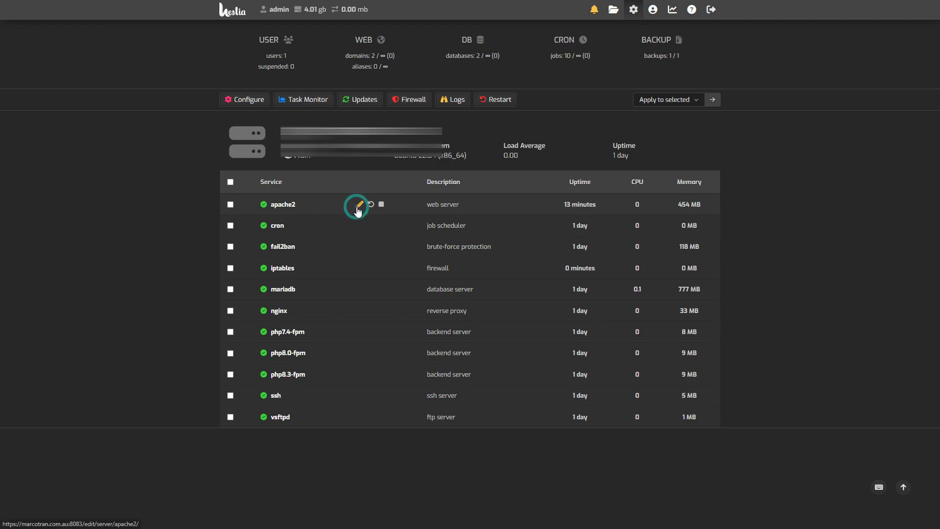
Step: Edit the apache2 configuration and set Timeout to 600
{"action": "left_click", "coordinate": [357, 205]}
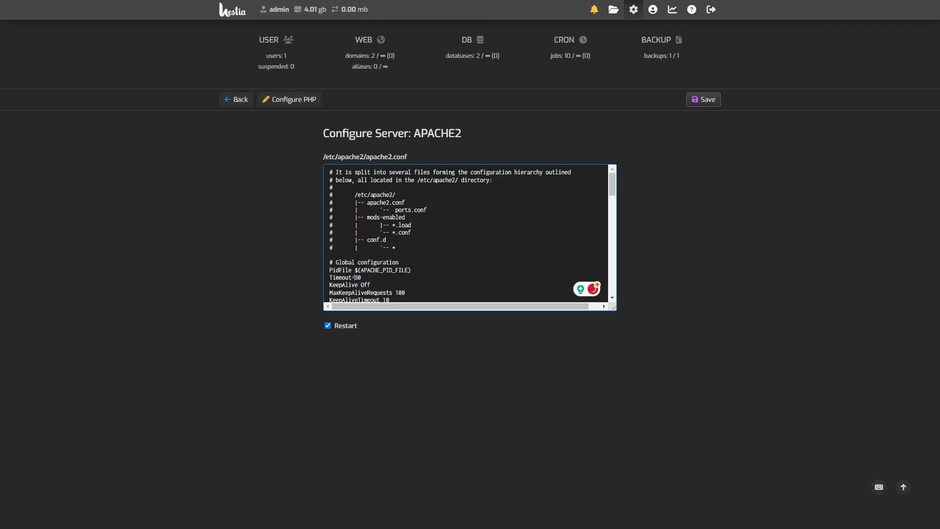
{"action": "type", "text": "600"}
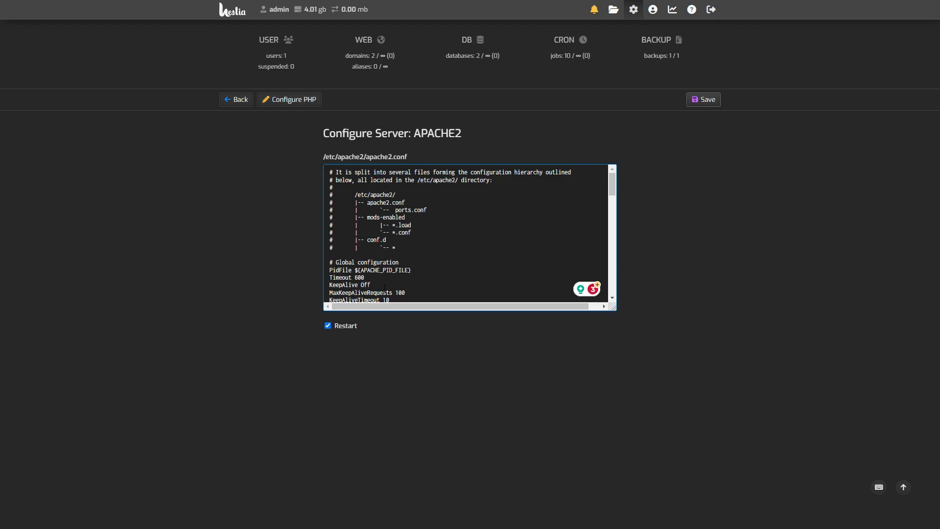
{"action": "mouse_move", "coordinate": [289, 99]}
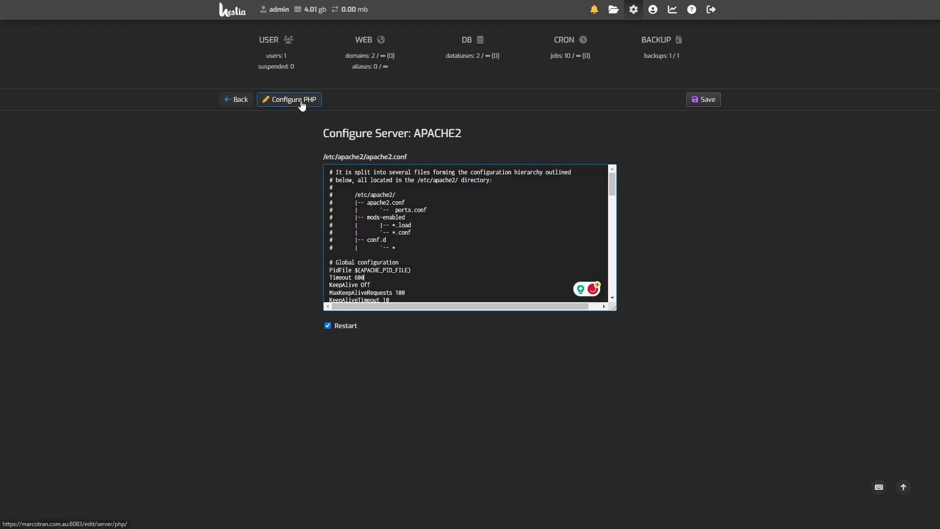
{"action": "mouse_move", "coordinate": [523, 160]}
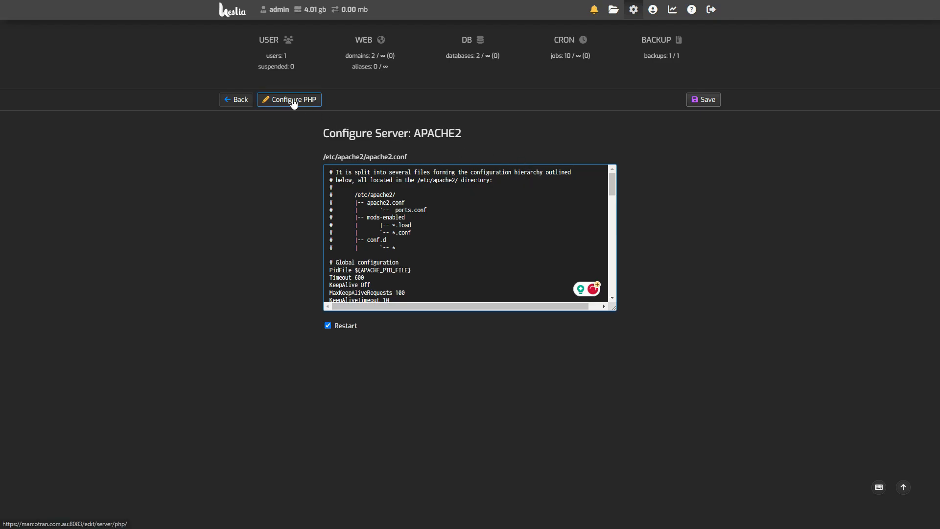
Step: Set PHP max_execution_time to 60, check max_input_time, and go back to the services list
{"action": "left_click", "coordinate": [289, 100]}
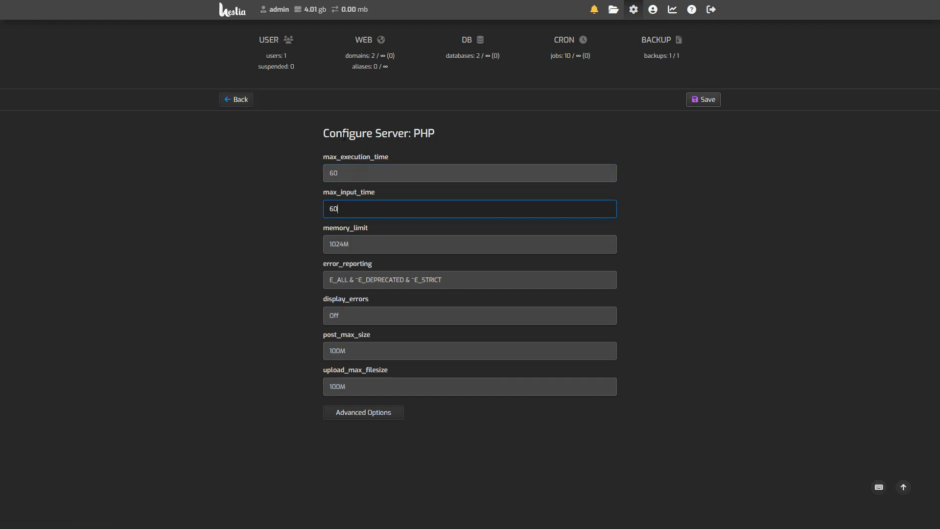
{"action": "mouse_move", "coordinate": [323, 176]}
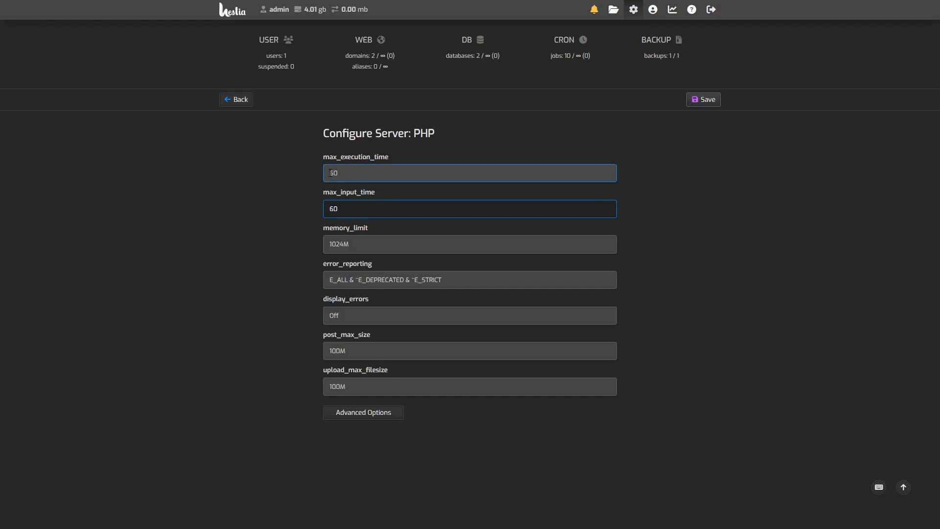
{"action": "type", "text": "60"}
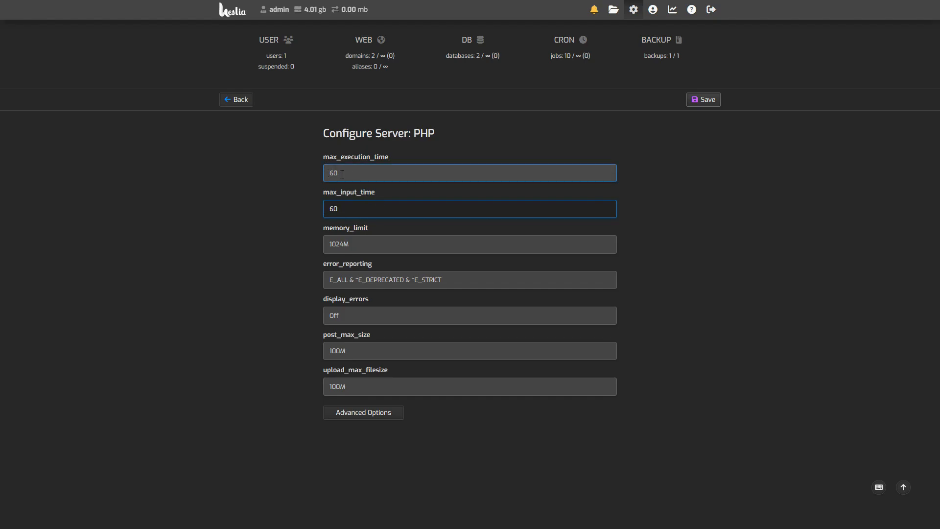
{"action": "left_click", "coordinate": [469, 208]}
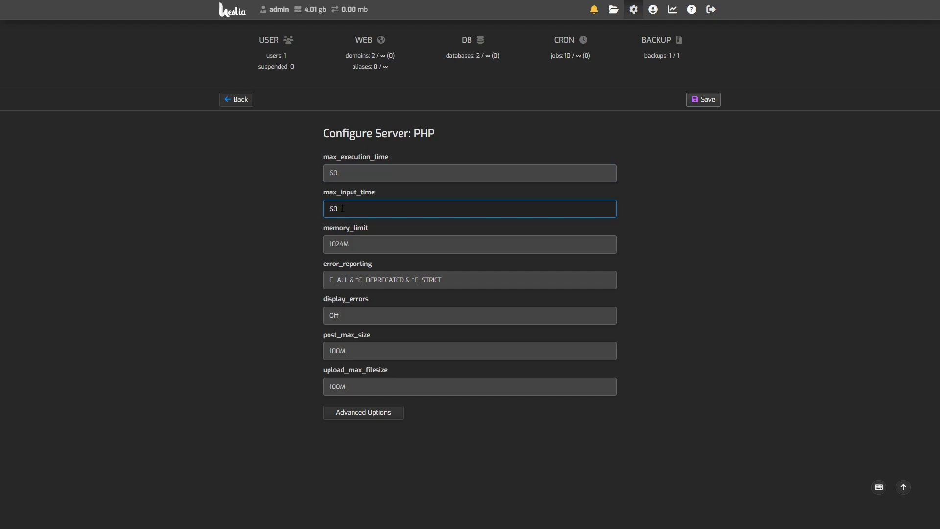
{"action": "left_click", "coordinate": [470, 244]}
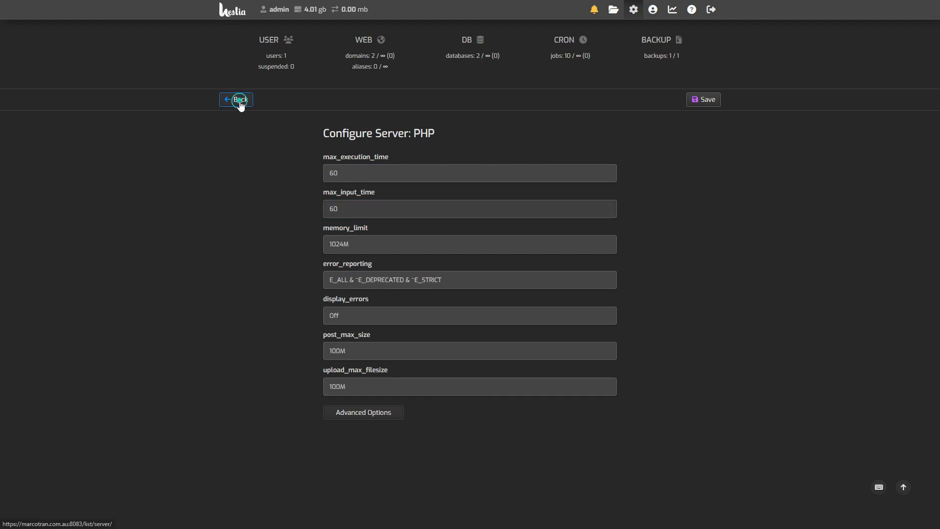
{"action": "left_click", "coordinate": [470, 173]}
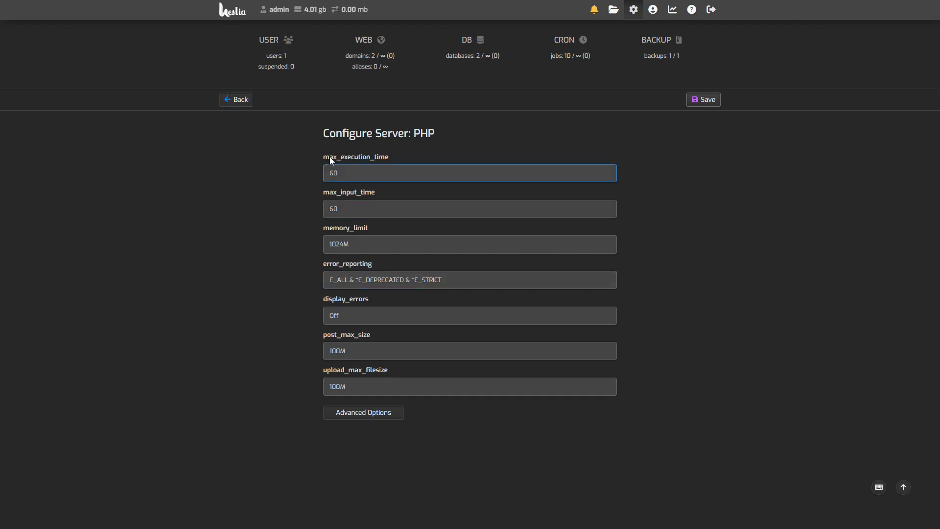
{"action": "left_click", "coordinate": [236, 99]}
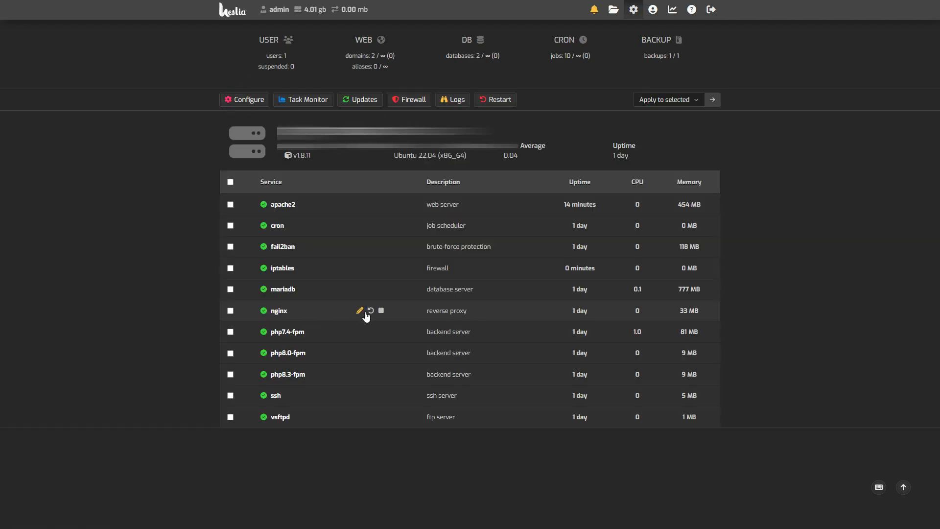
Step: Review NGINX send_timeout, proxy_read_timeout, client_max_body_size and worker_connections settings
{"action": "left_click", "coordinate": [360, 311]}
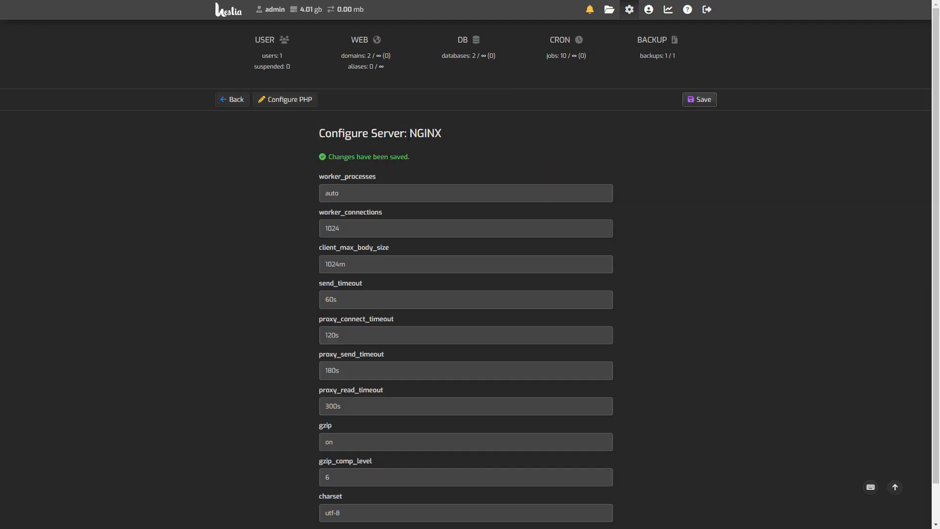
{"action": "mouse_move", "coordinate": [386, 293]}
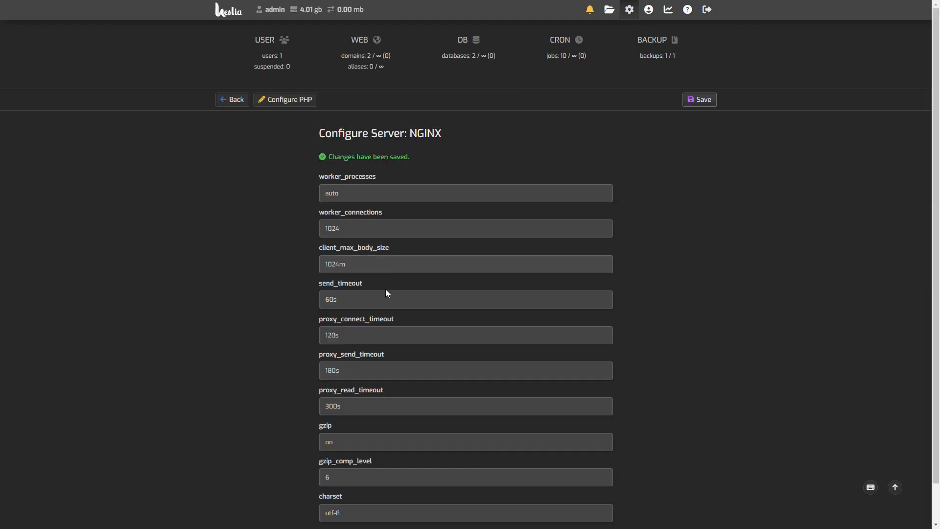
{"action": "left_click", "coordinate": [465, 300]}
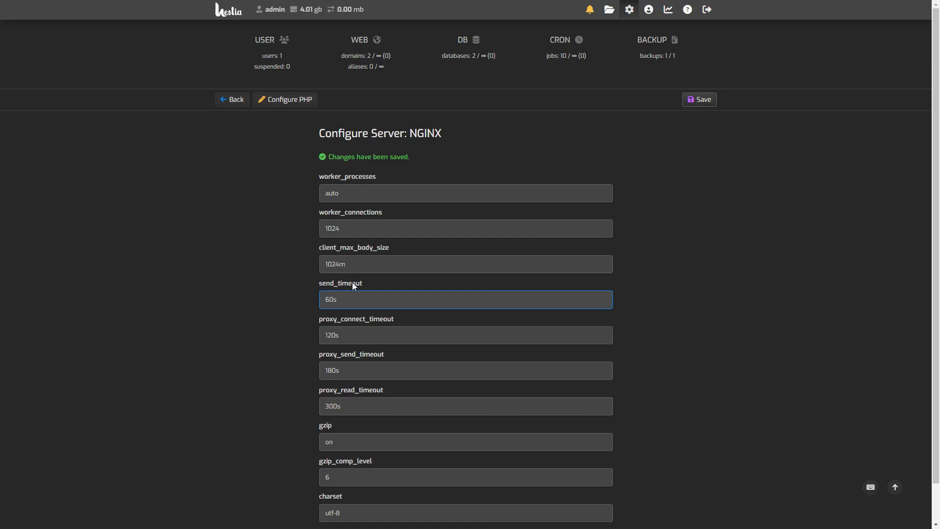
{"action": "mouse_move", "coordinate": [347, 290]}
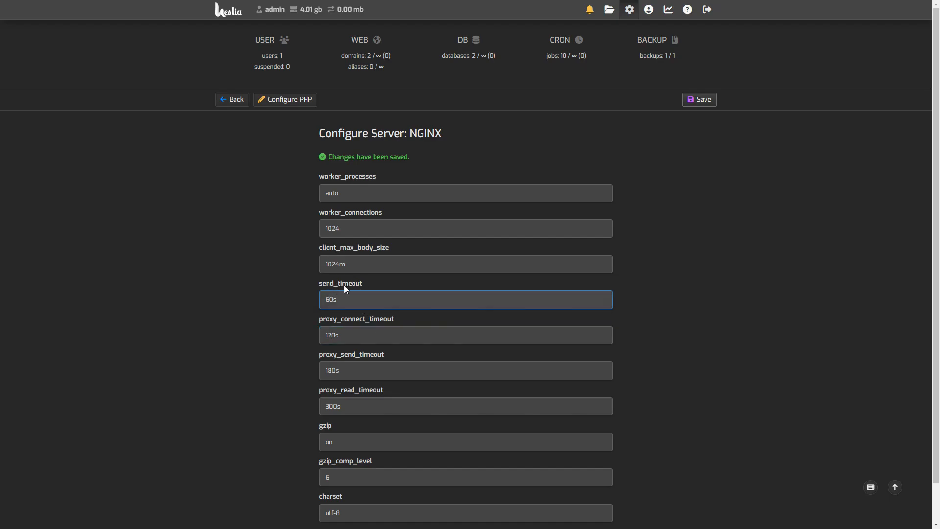
{"action": "left_click", "coordinate": [465, 371]}
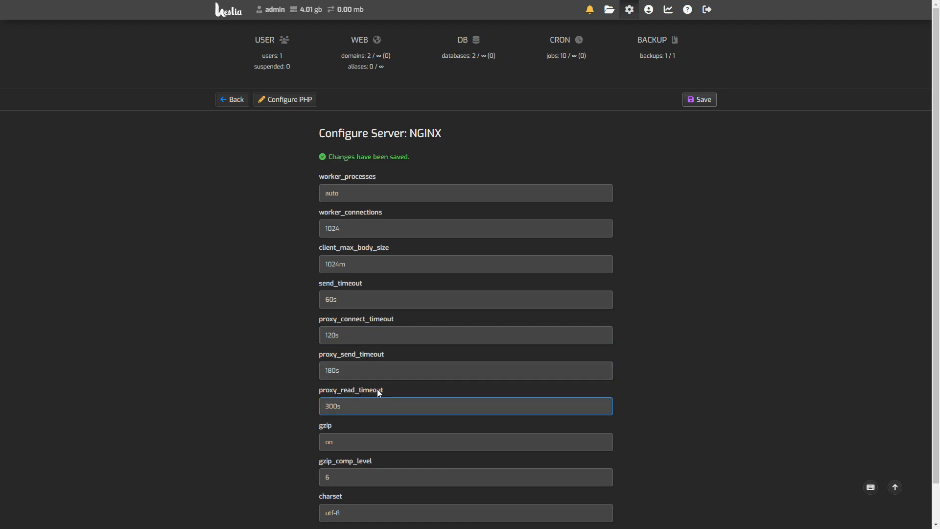
{"action": "left_click", "coordinate": [465, 335]}
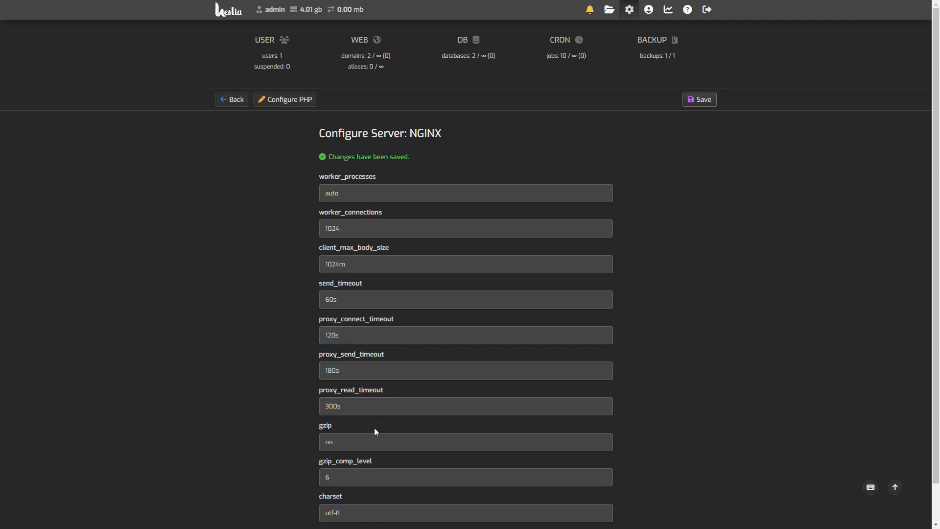
{"action": "left_click", "coordinate": [465, 406]}
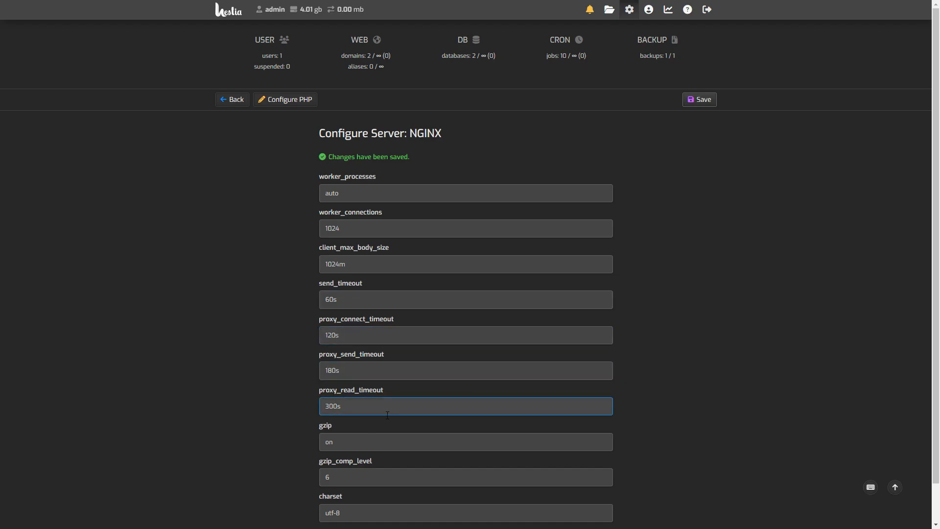
{"action": "left_click", "coordinate": [464, 264]}
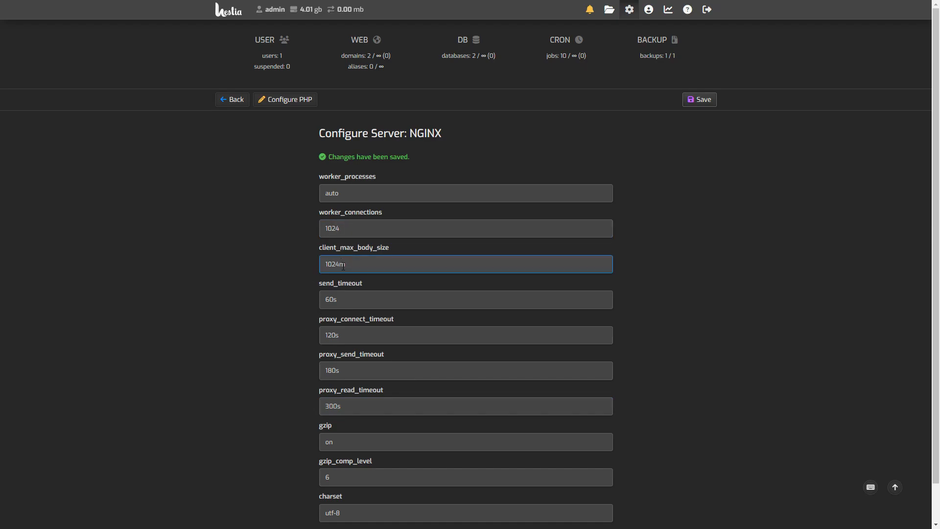
{"action": "mouse_move", "coordinate": [344, 280]}
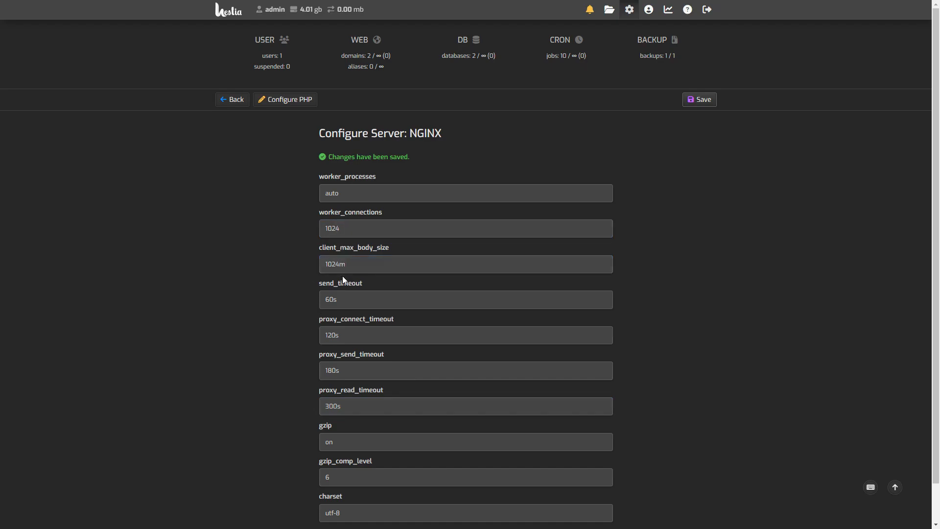
{"action": "mouse_move", "coordinate": [475, 307]}
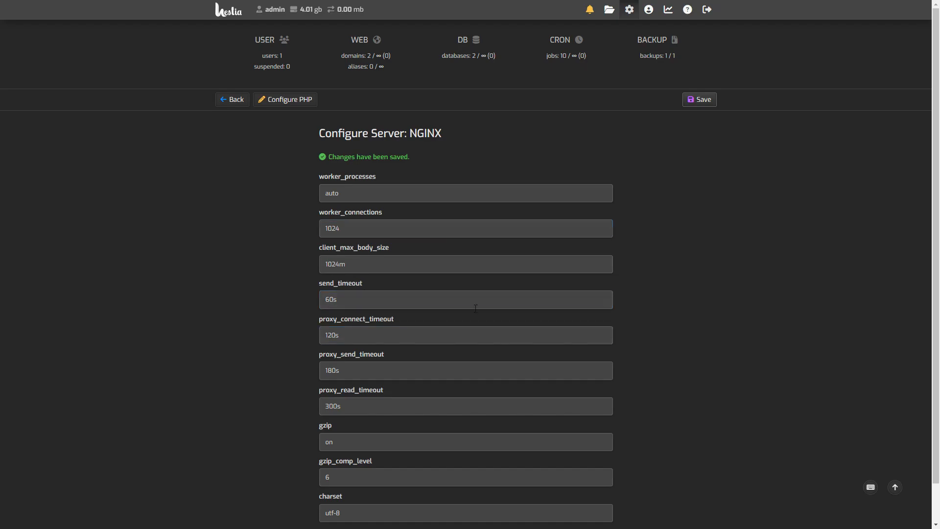
{"action": "mouse_move", "coordinate": [262, 195]}
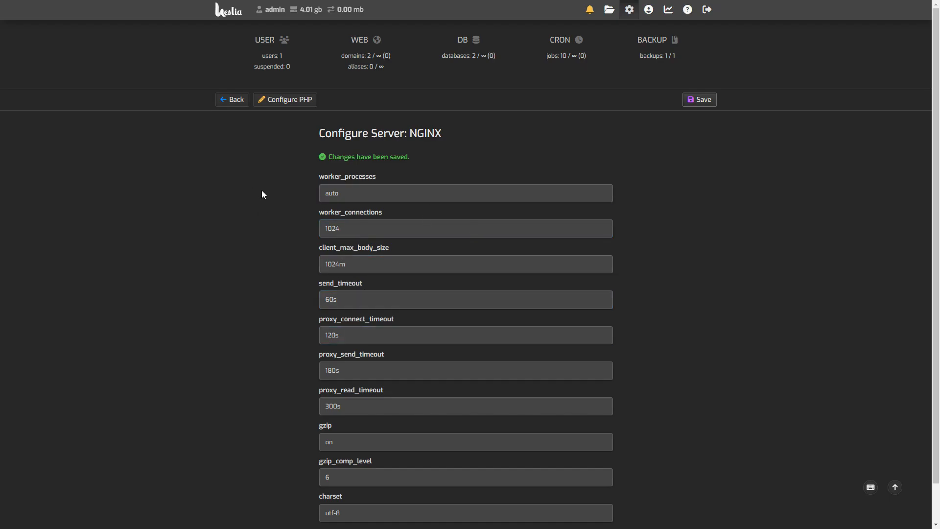
{"action": "left_click", "coordinate": [465, 227]}
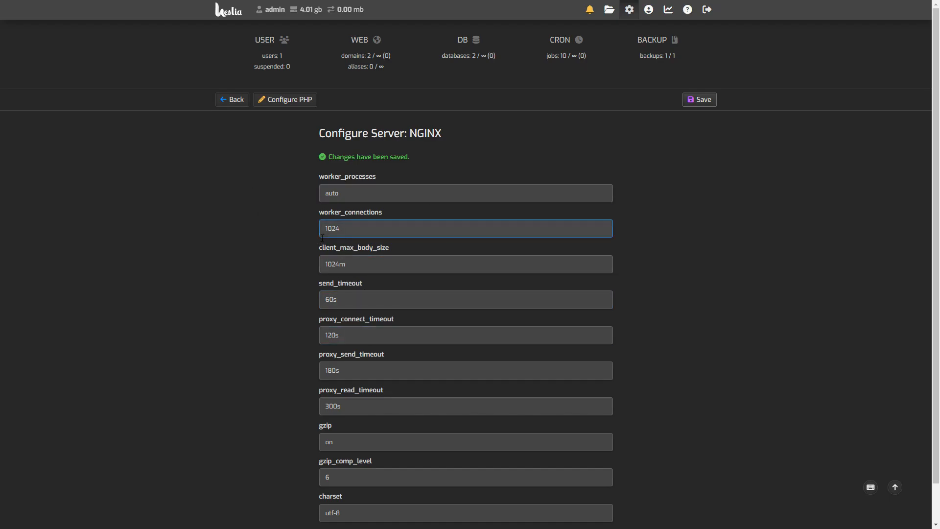